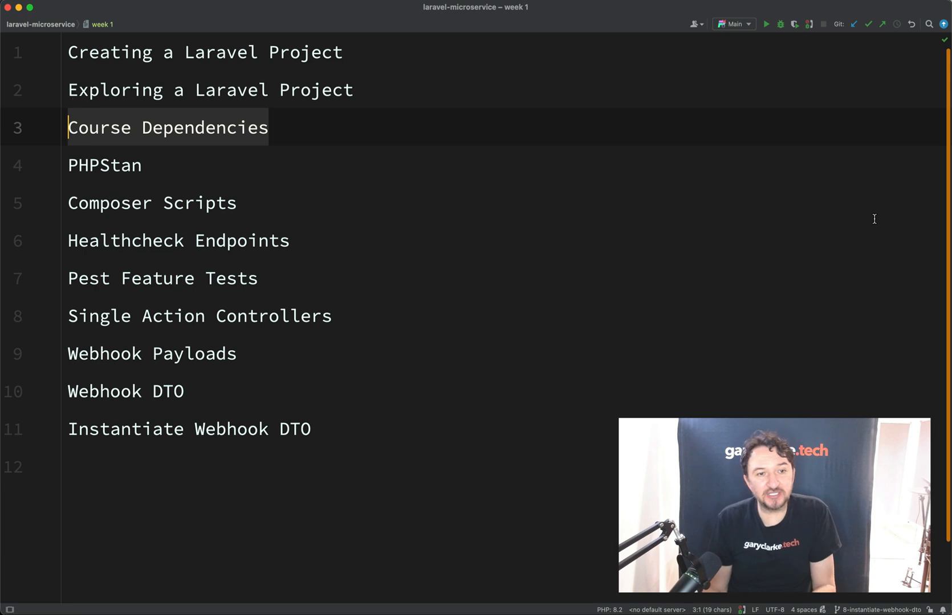
Search Everywhere for 'comp' and open composer.json at its scripts section.
key("shift shift")
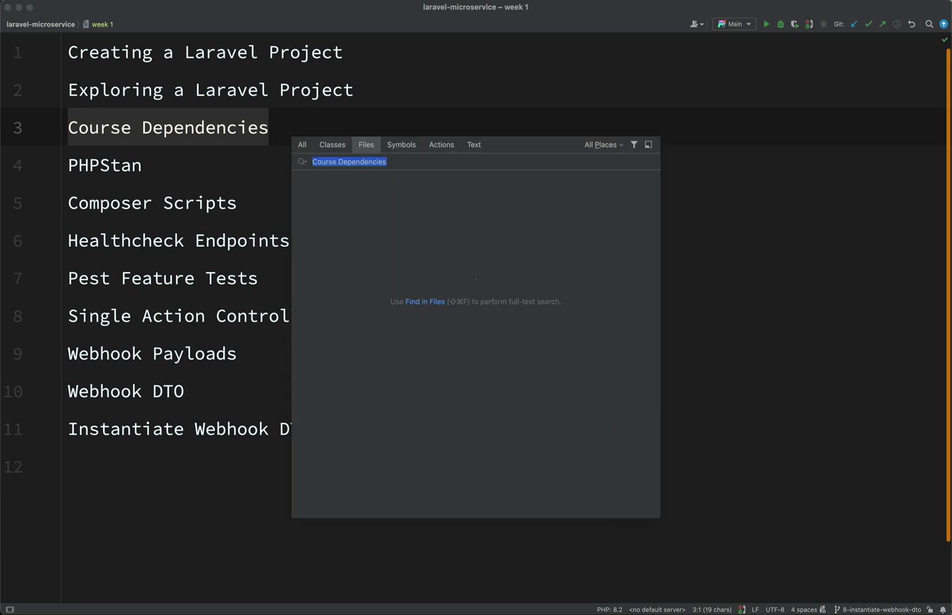
type("comp")
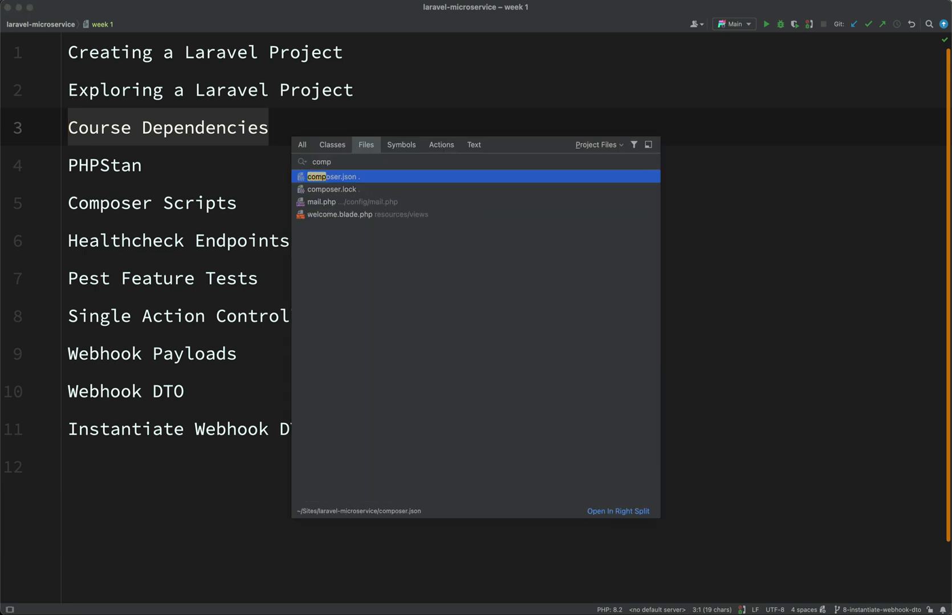
key("Escape")
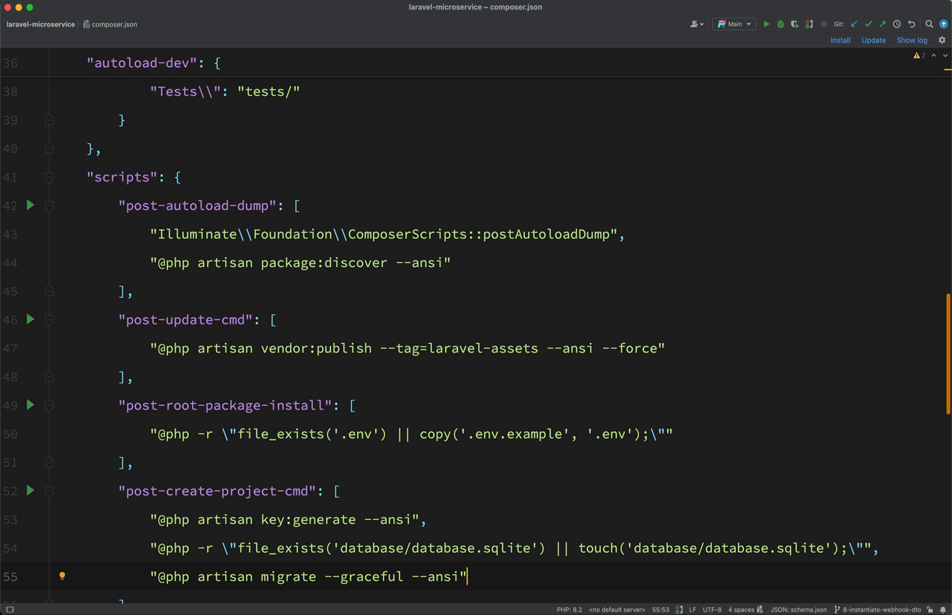
mouse_move(902, 98)
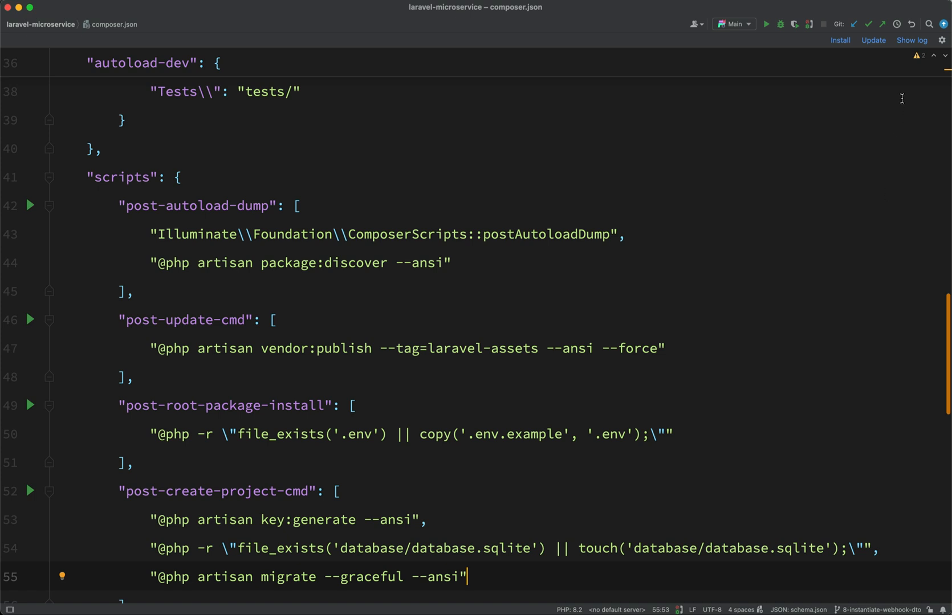
mouse_move(678, 235)
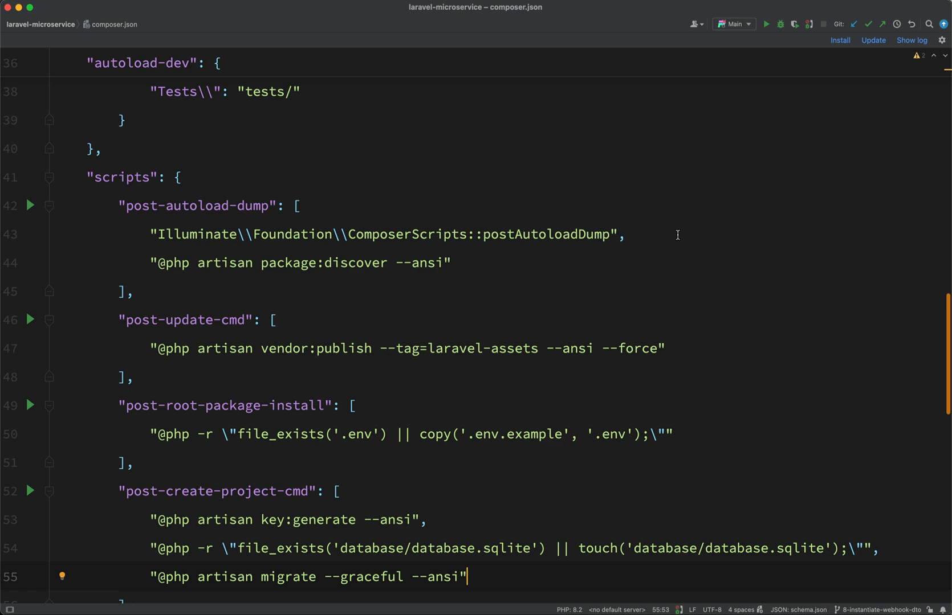
scroll("up", 3)
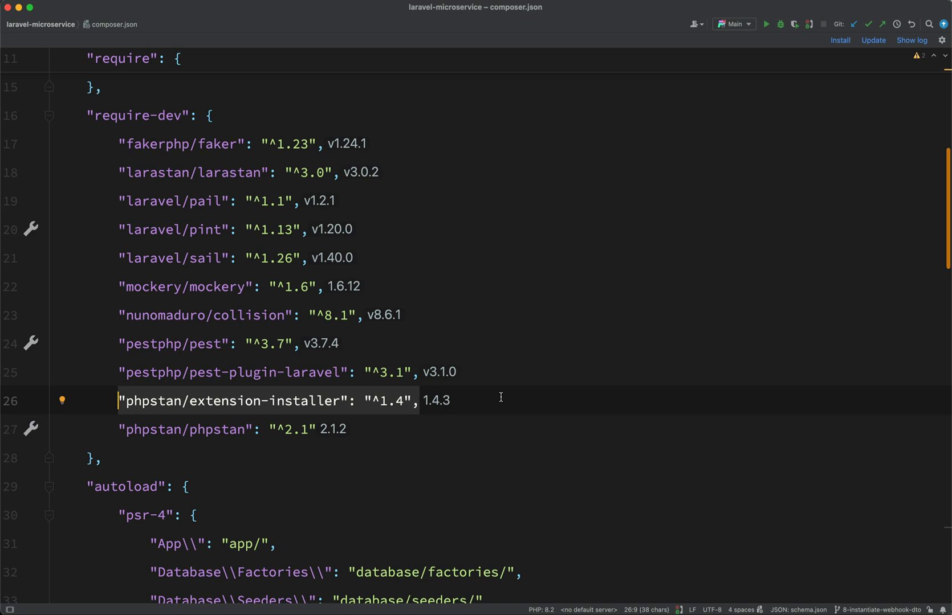
mouse_move(408, 176)
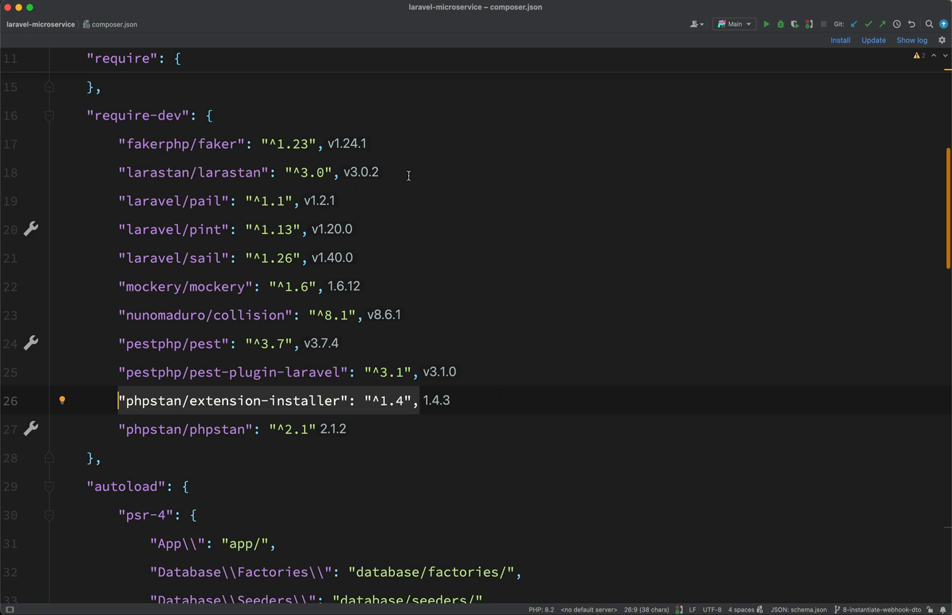
left_click(381, 172)
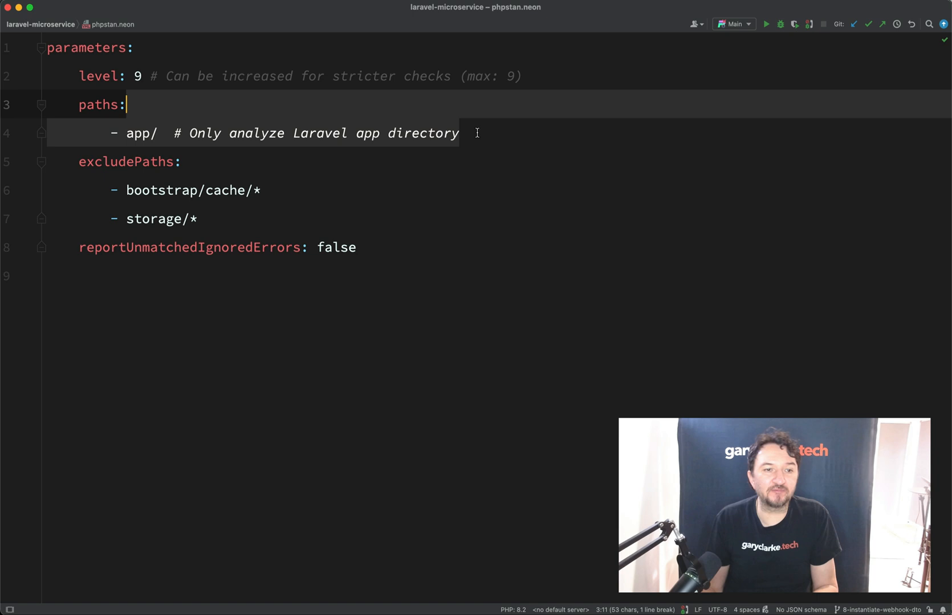
Mark the level 9 analysis setting in phpstan.neon.
left_click(80, 104)
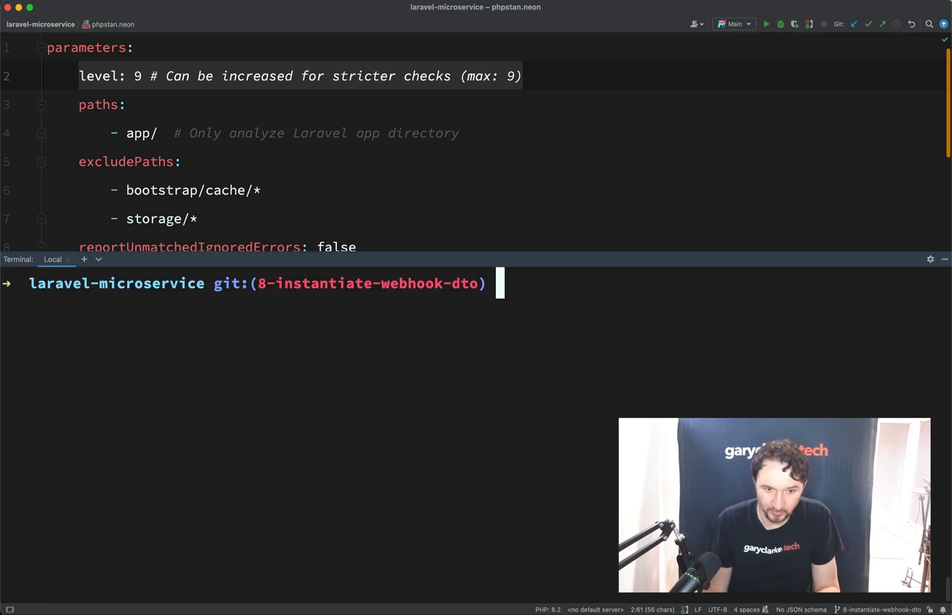
Run 'composer test' in the terminal and scroll through PHPStan's no-errors output.
type("comp")
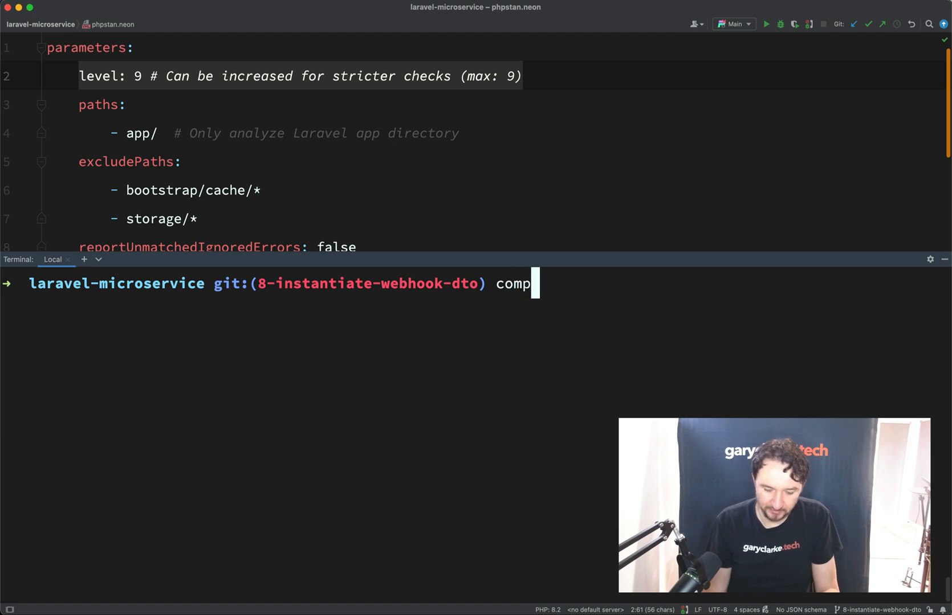
type("oser test")
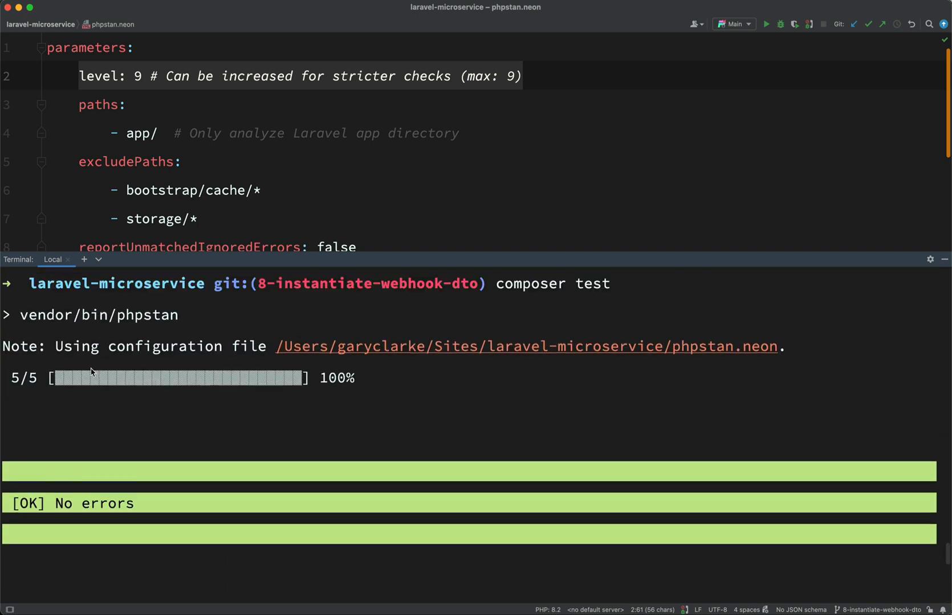
scroll("down", 3)
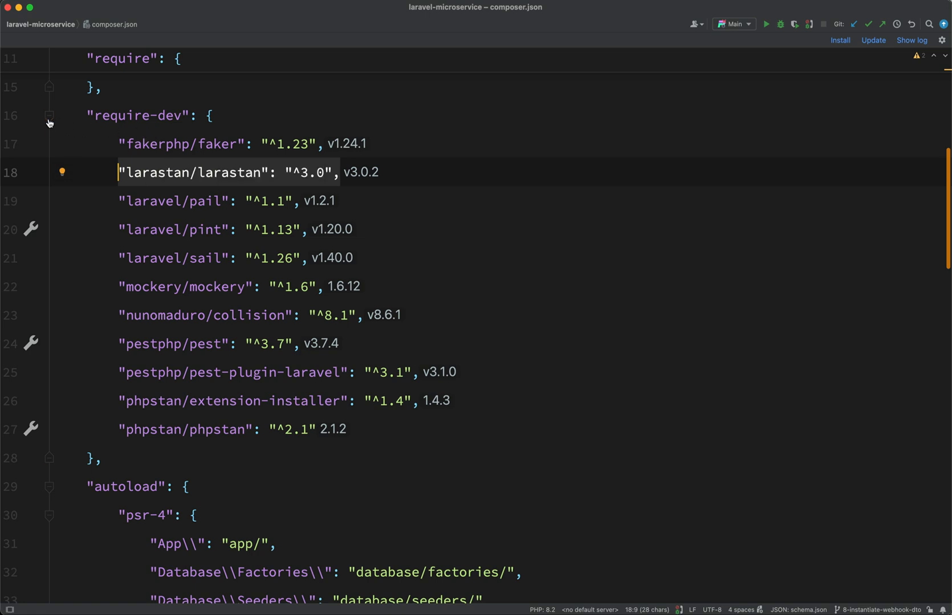
Fold the require-dev and autoload blocks in composer.json and select the 'test' script name.
left_click(48, 115)
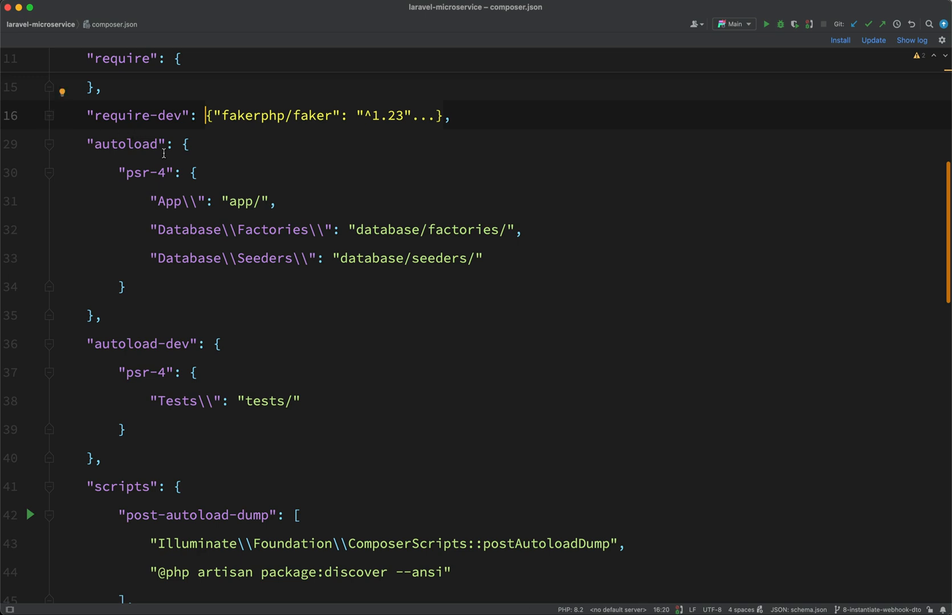
left_click(50, 144)
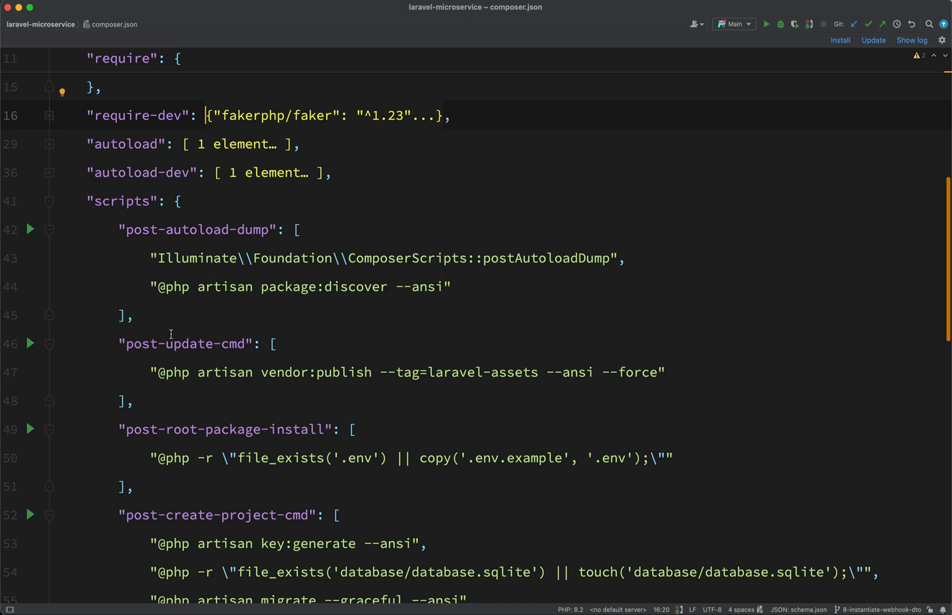
scroll("down", 3)
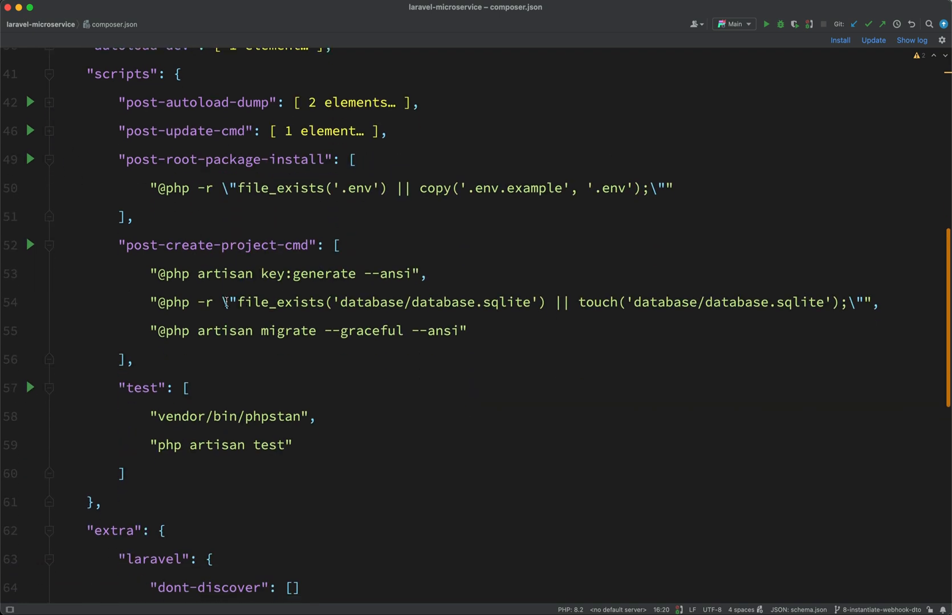
scroll("down", 3)
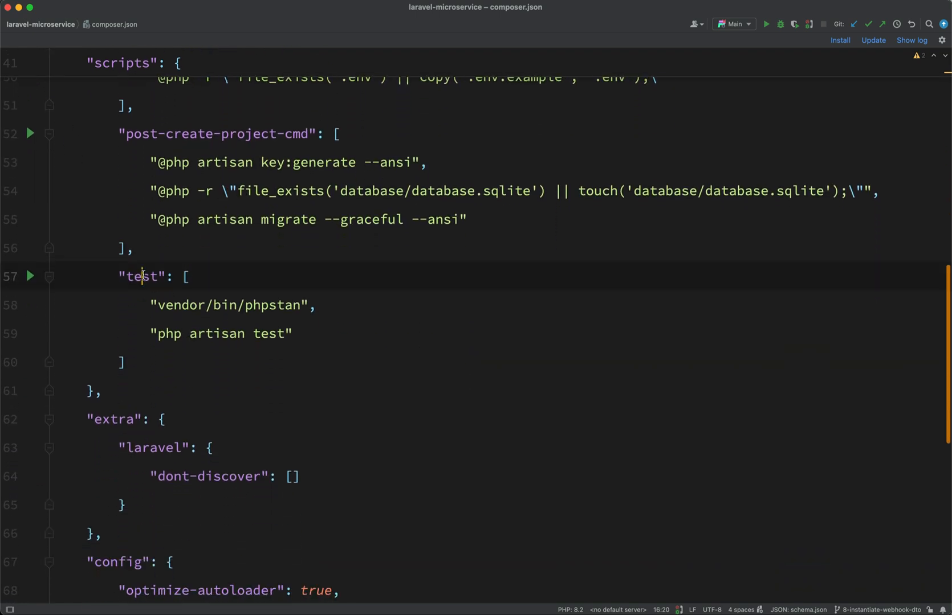
double_click(140, 277)
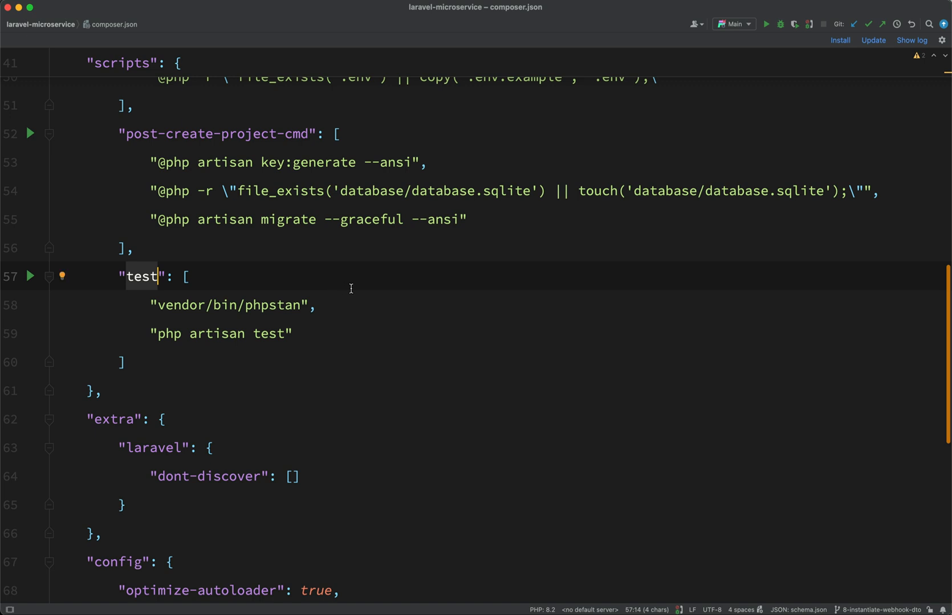
mouse_move(175, 286)
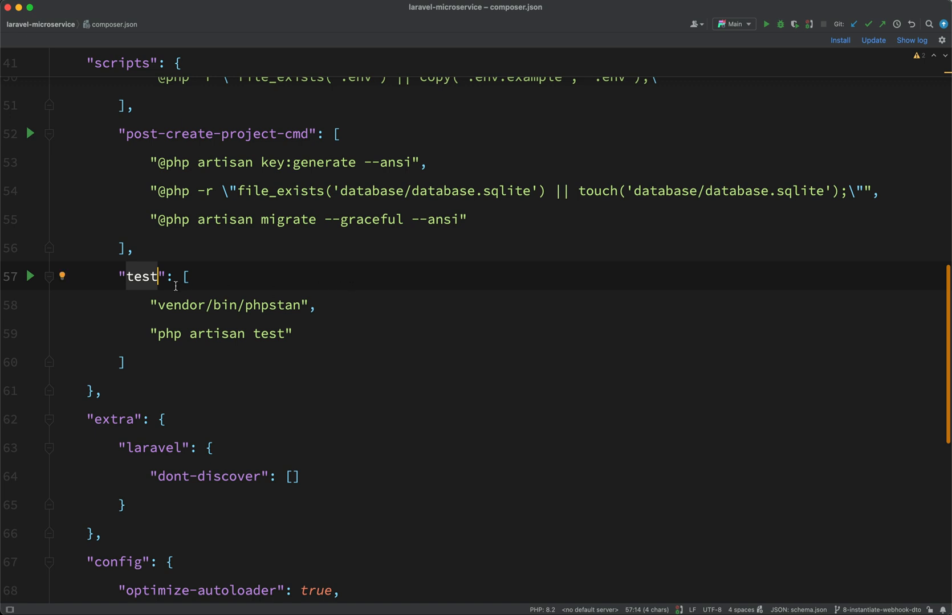
mouse_move(354, 299)
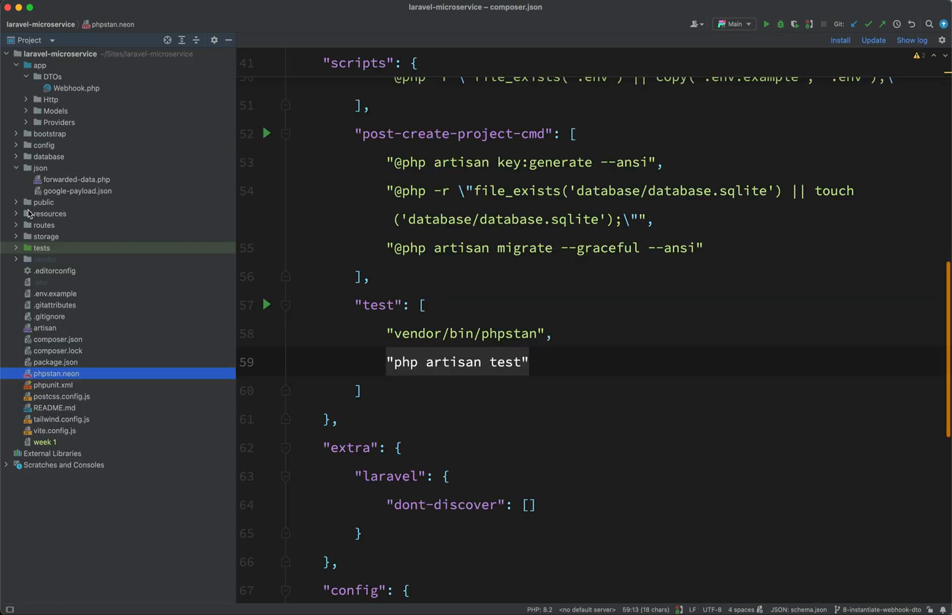
Open routes/api.php from the routes folder and point out the webhook POST and healthcheck routes.
left_click(44, 225)
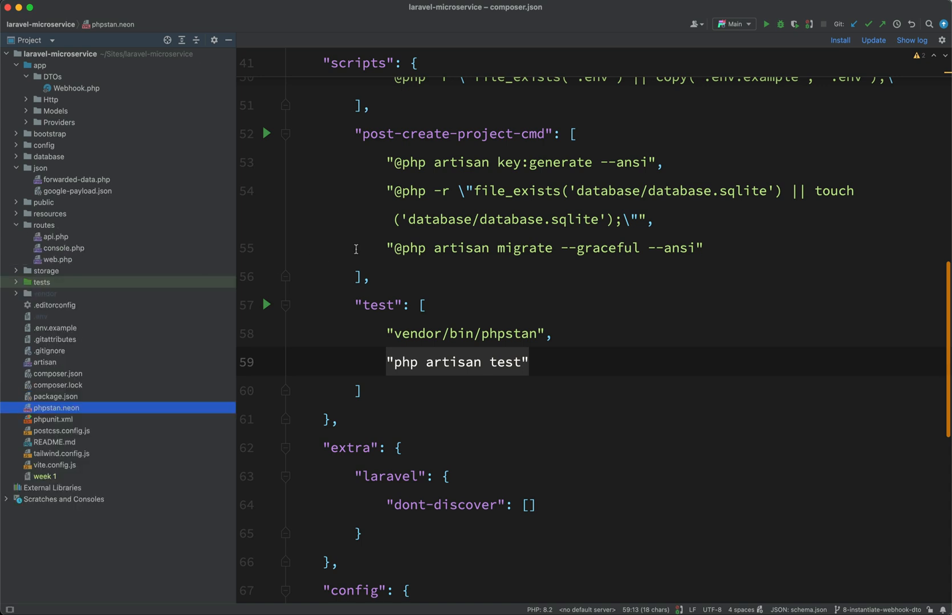
left_click(58, 260)
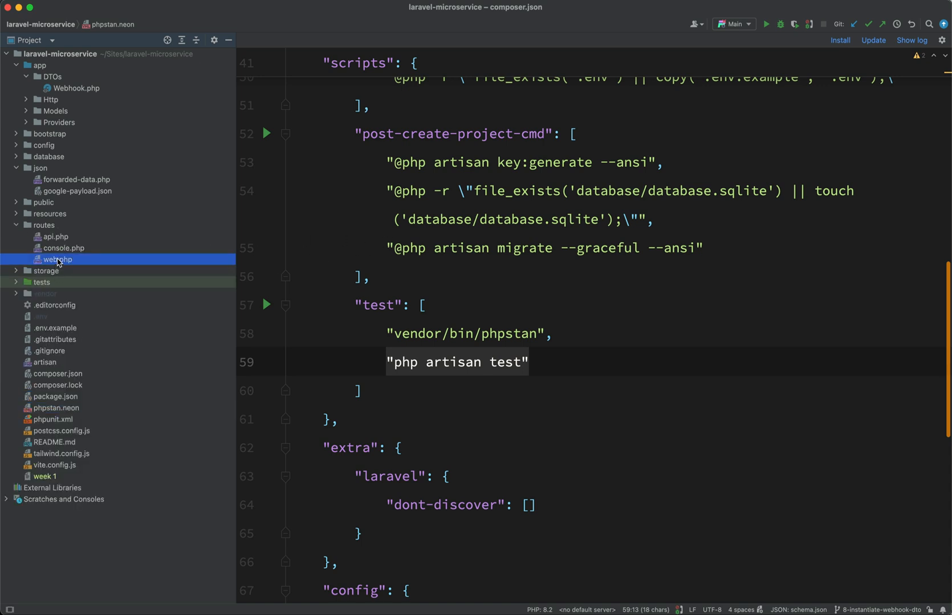
left_click(63, 248)
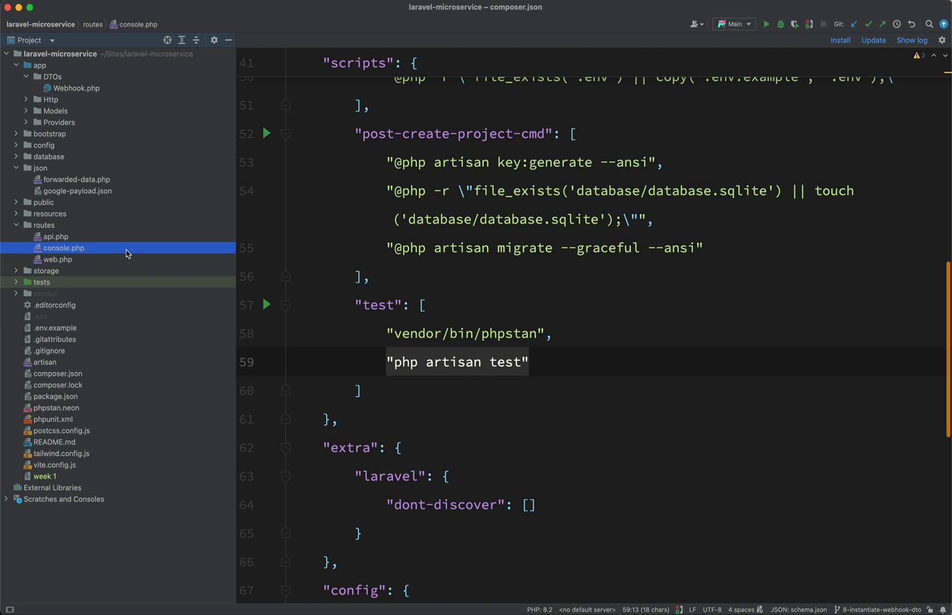
mouse_move(130, 254)
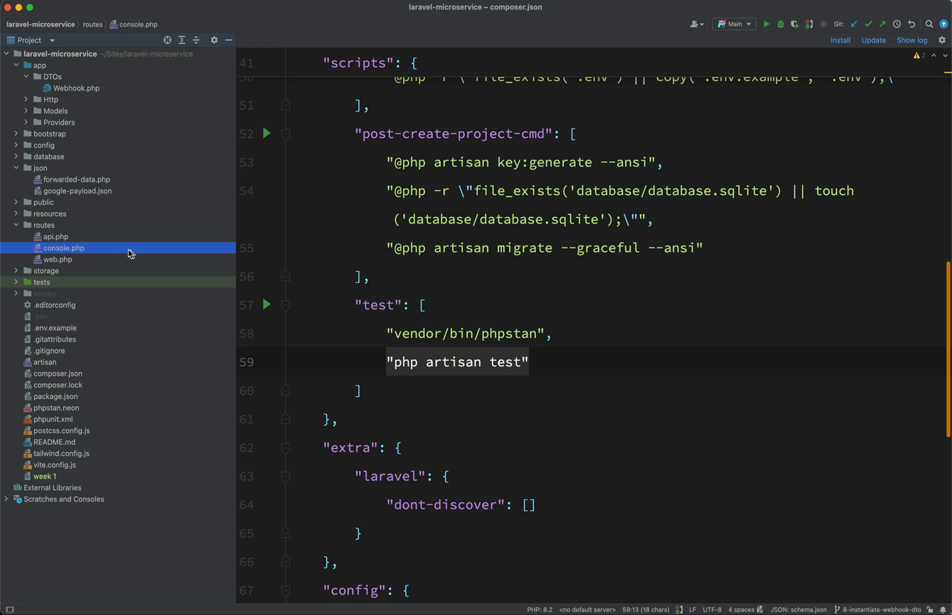
left_click(64, 236)
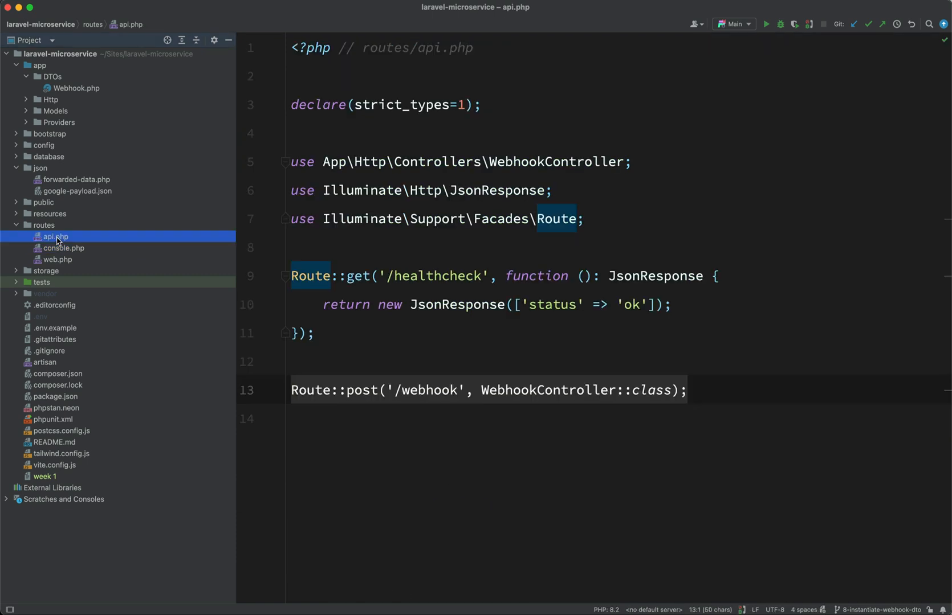
left_click(21, 40)
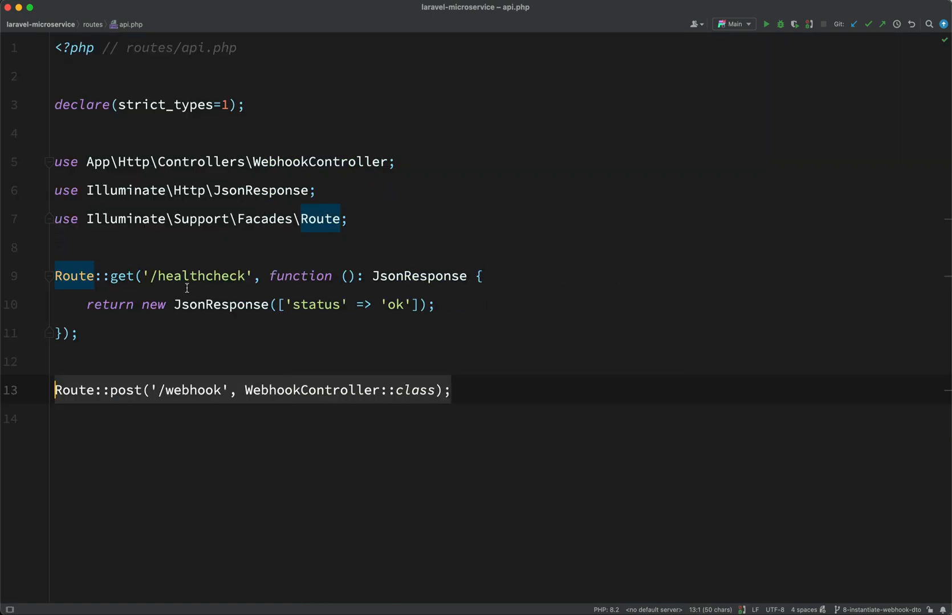
left_click(77, 334)
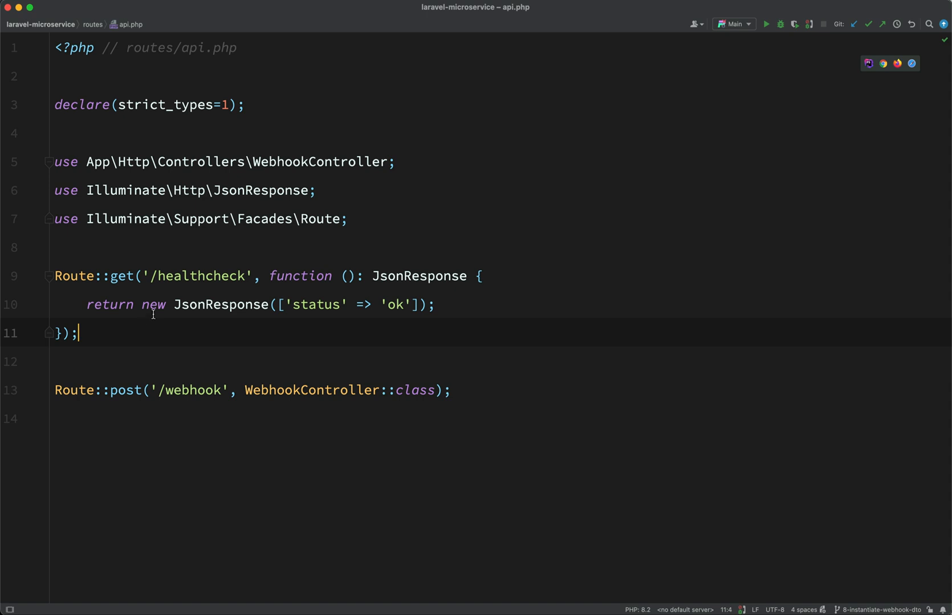
double_click(200, 277)
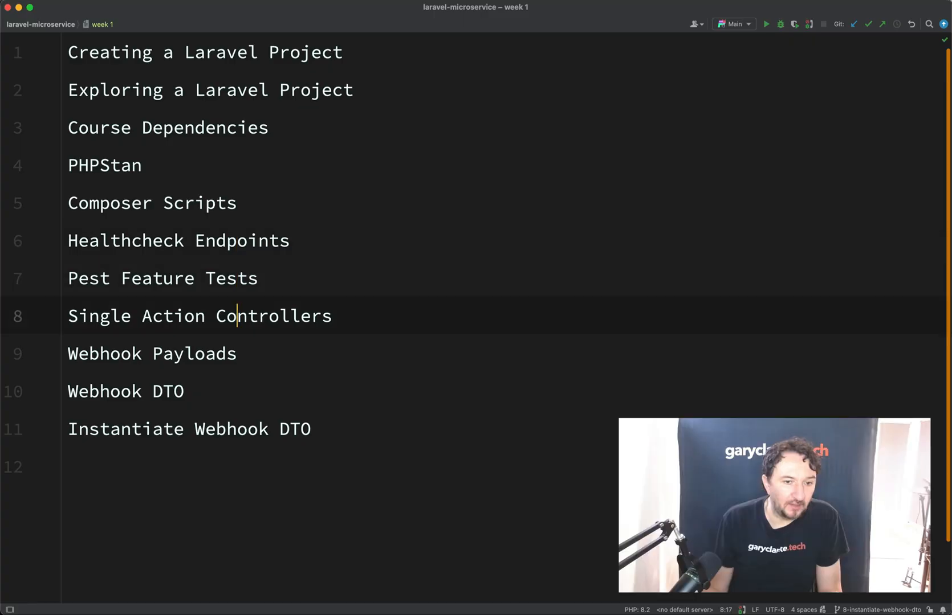
Open tests/Feature/Webhooks/GoogleWebhookTest.php in the editor.
left_click(161, 278)
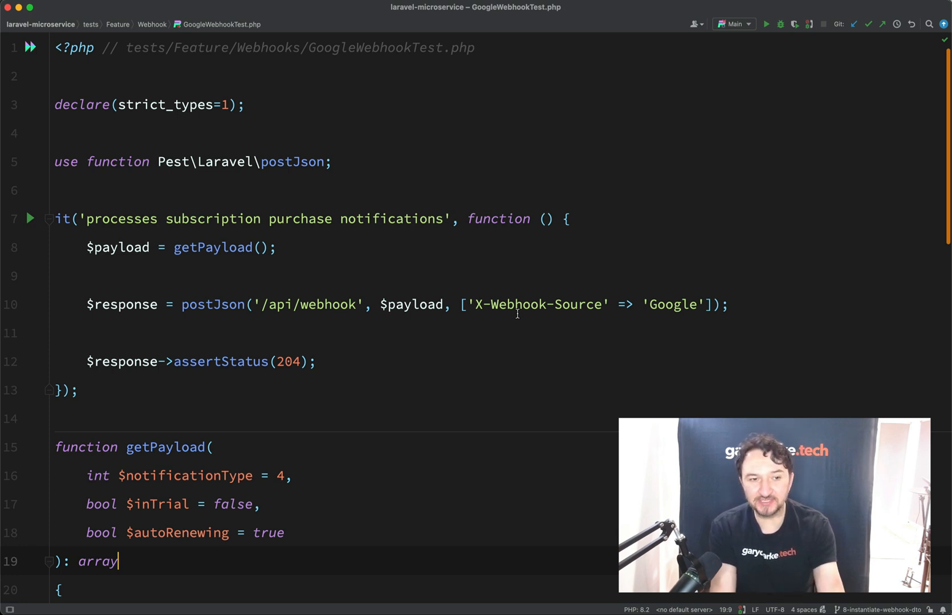
left_click(75, 390)
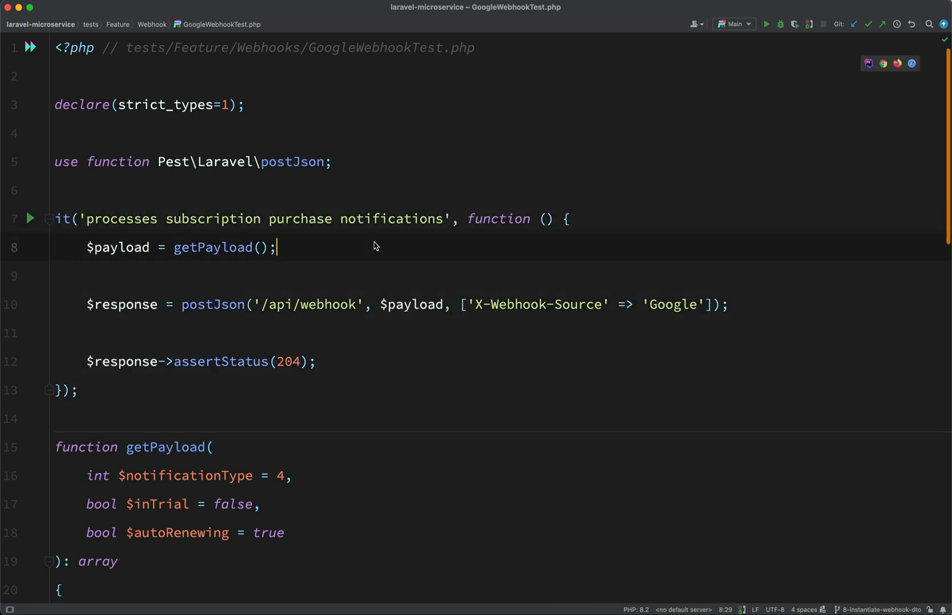
left_click(382, 219)
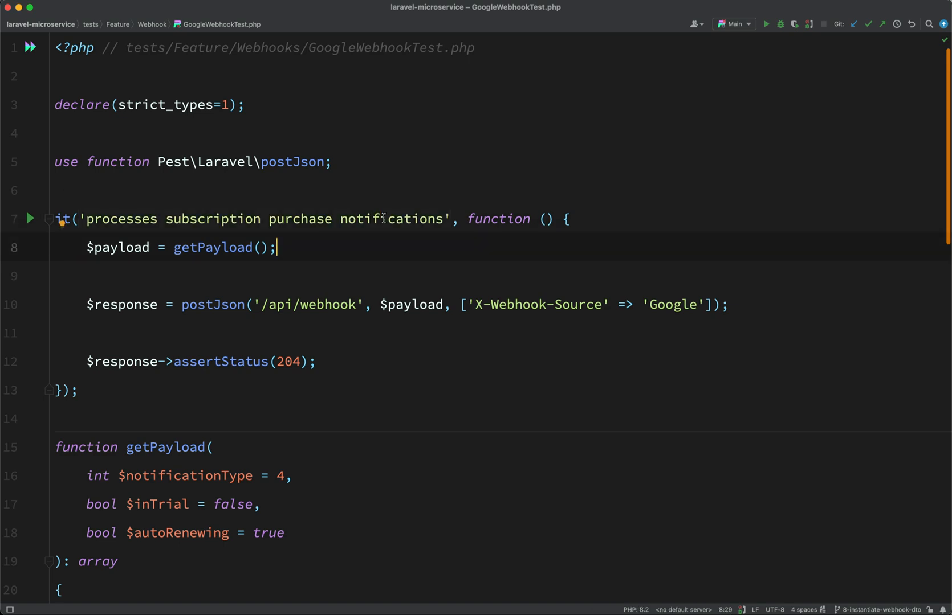
scroll("down", 3)
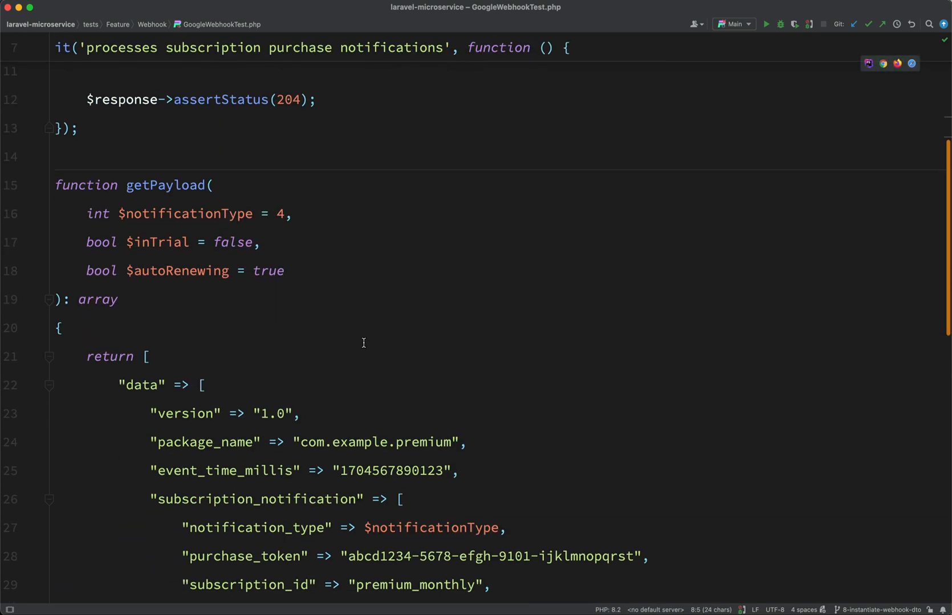
scroll("down", 3)
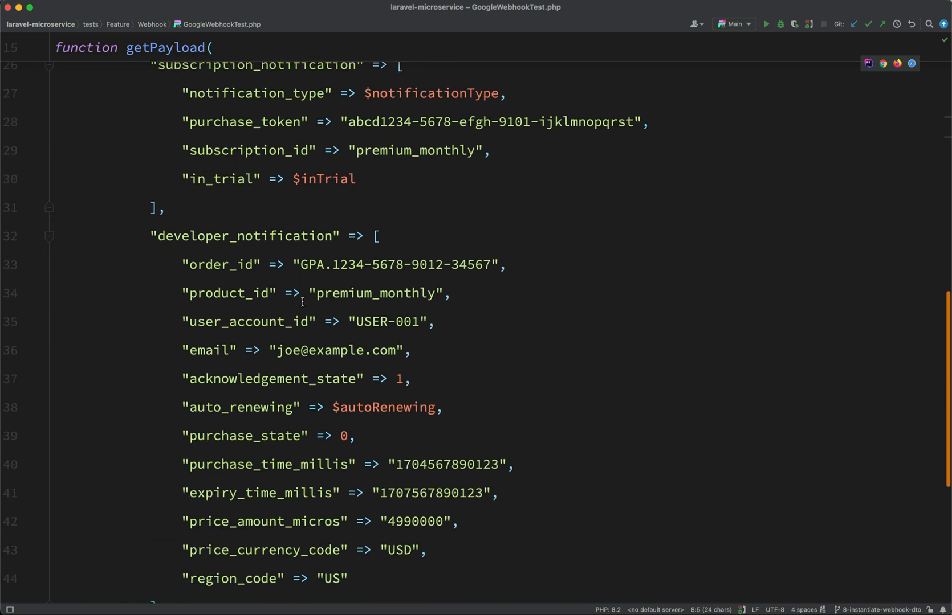
scroll("down", 3)
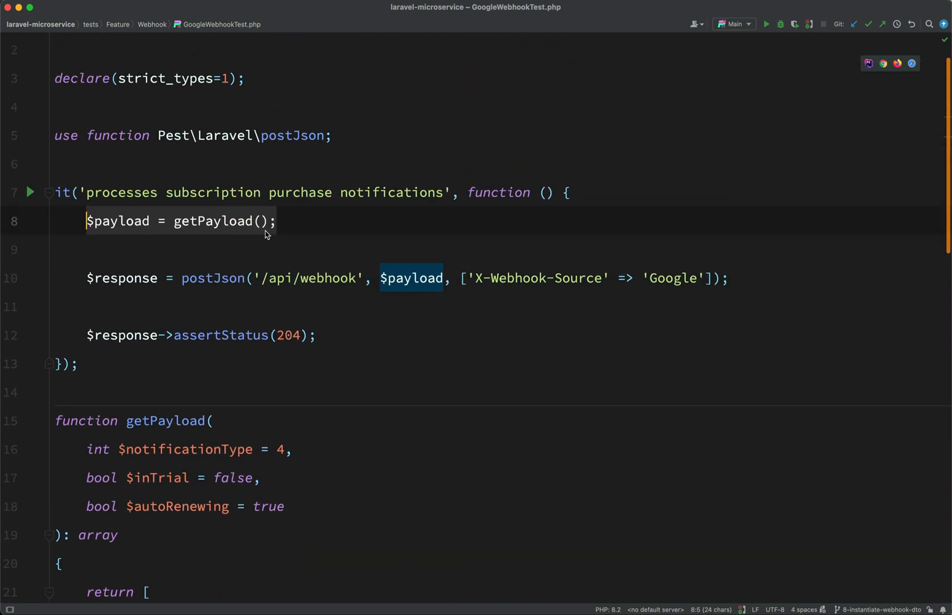
mouse_move(300, 217)
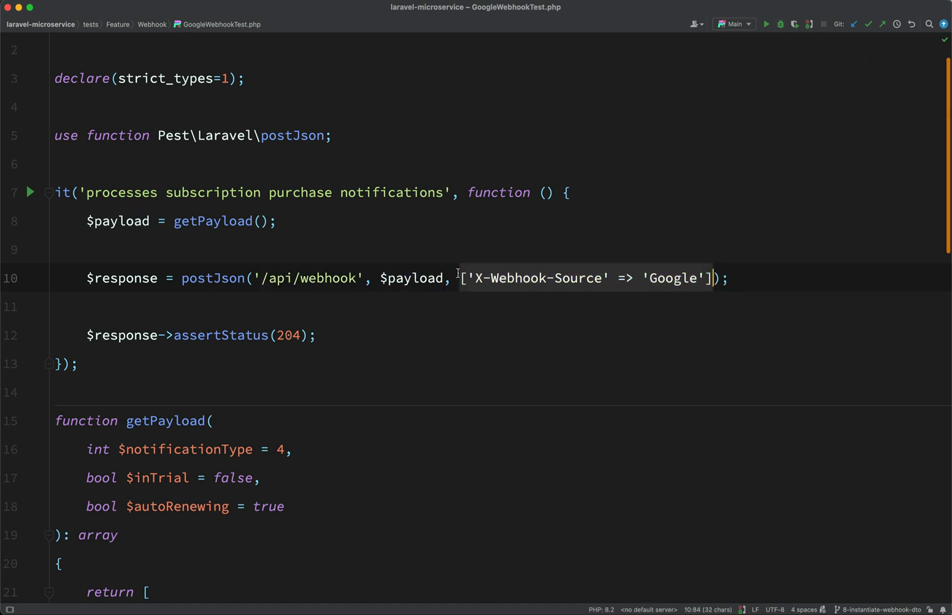
Point out the X-Webhook-Source header set to Google in the test request.
left_click(316, 335)
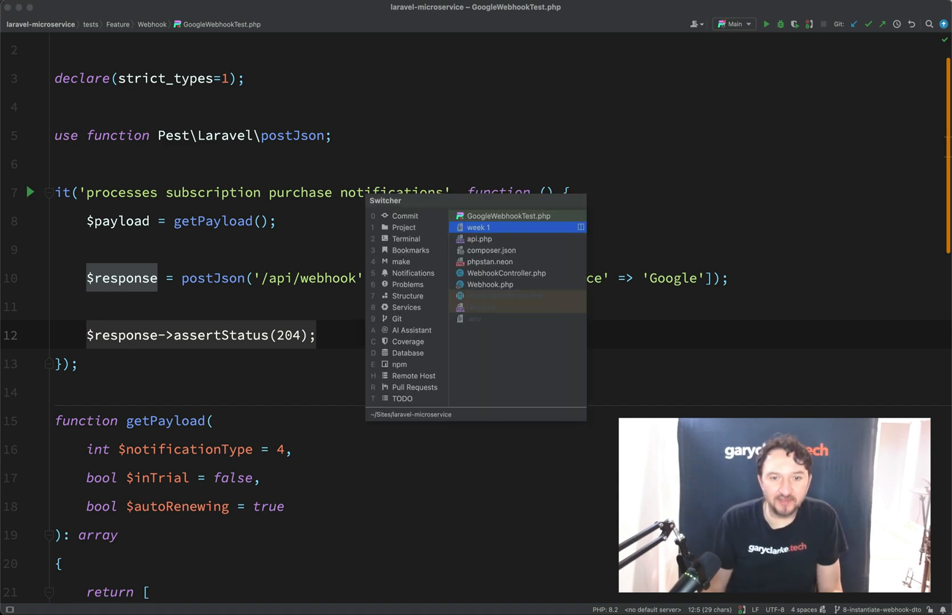
Choose WebhookController.php in the Switcher.
left_click(479, 227)
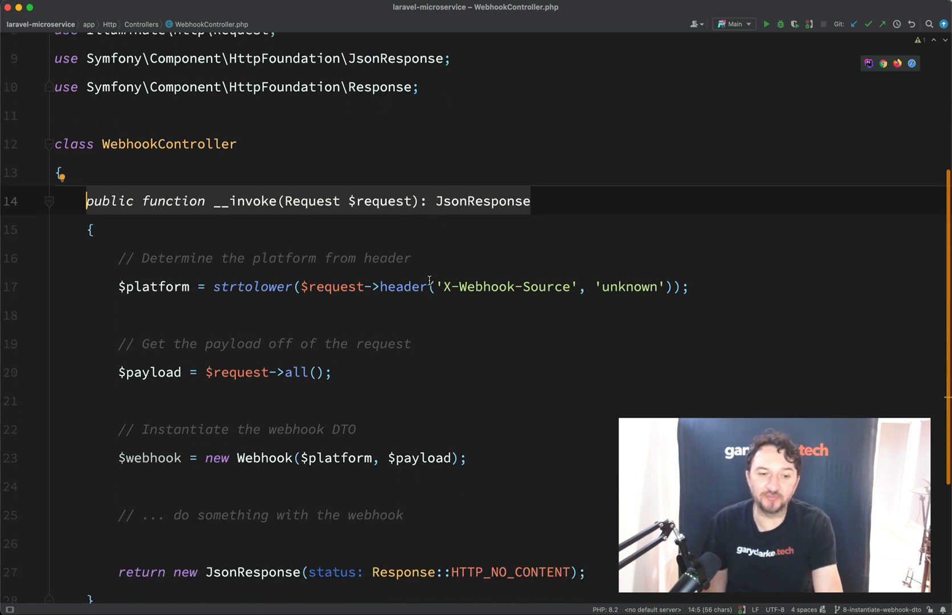
Scroll WebhookController down to the placeholder comment and 204 No Content response.
scroll("down", 3)
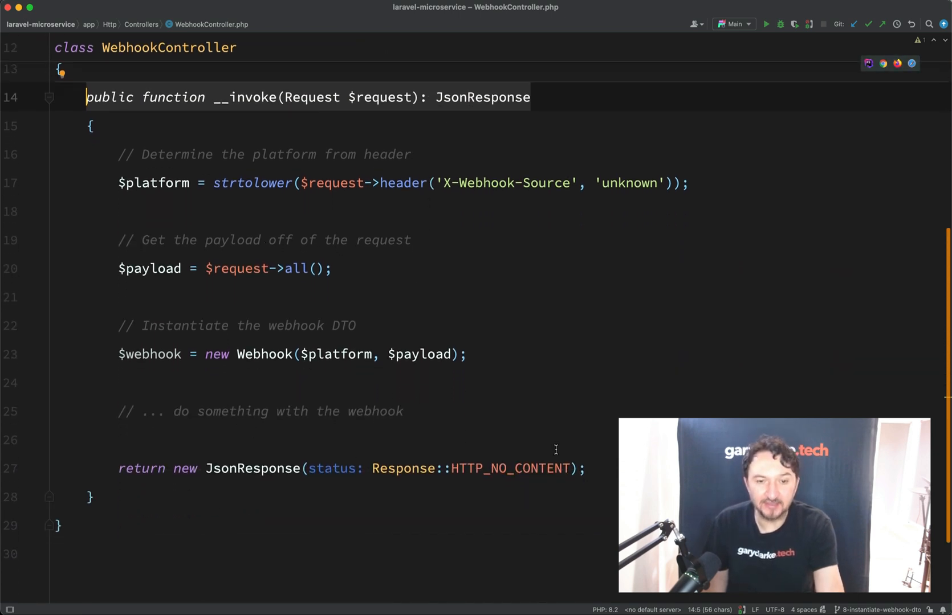
mouse_move(330, 183)
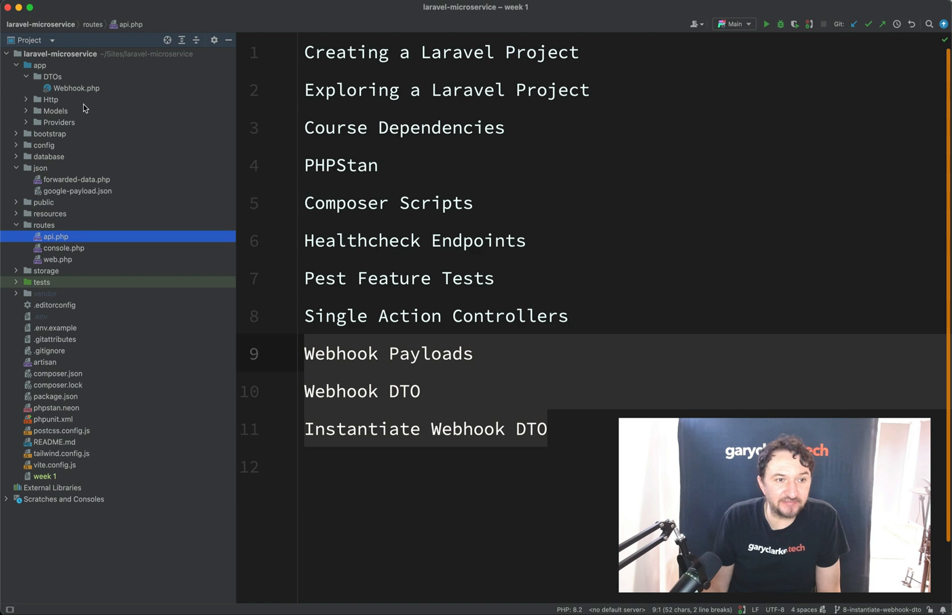
Open app/DTOs/Webhook.php from the Project tool window.
double_click(77, 87)
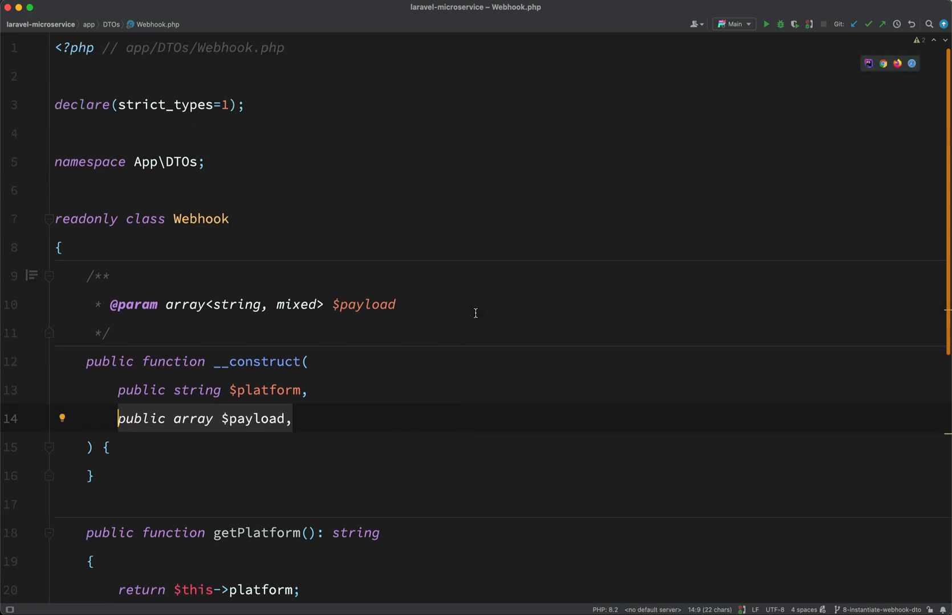
Scroll down through Webhook.php before returning to the week 1 notes.
scroll("down", 3)
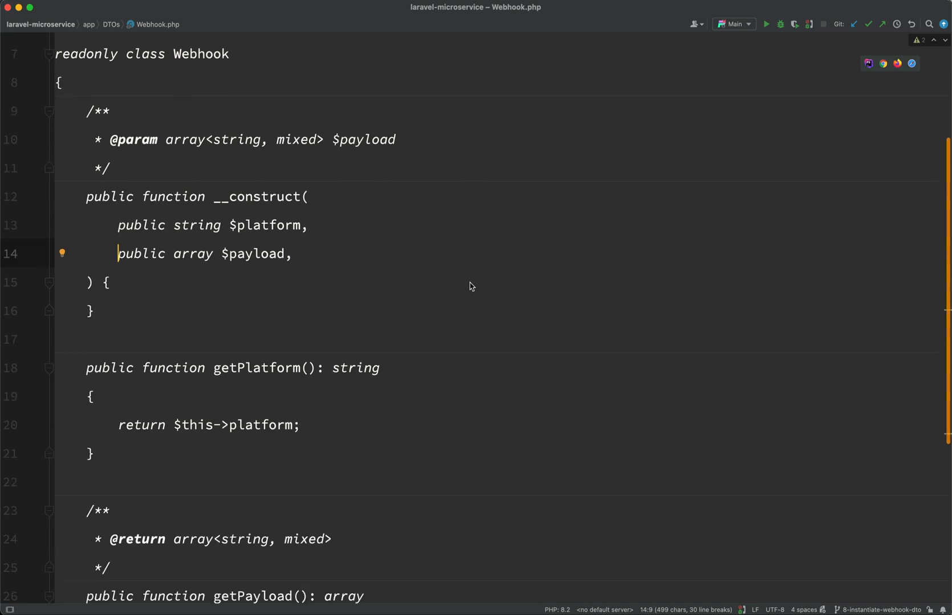
scroll("down", 3)
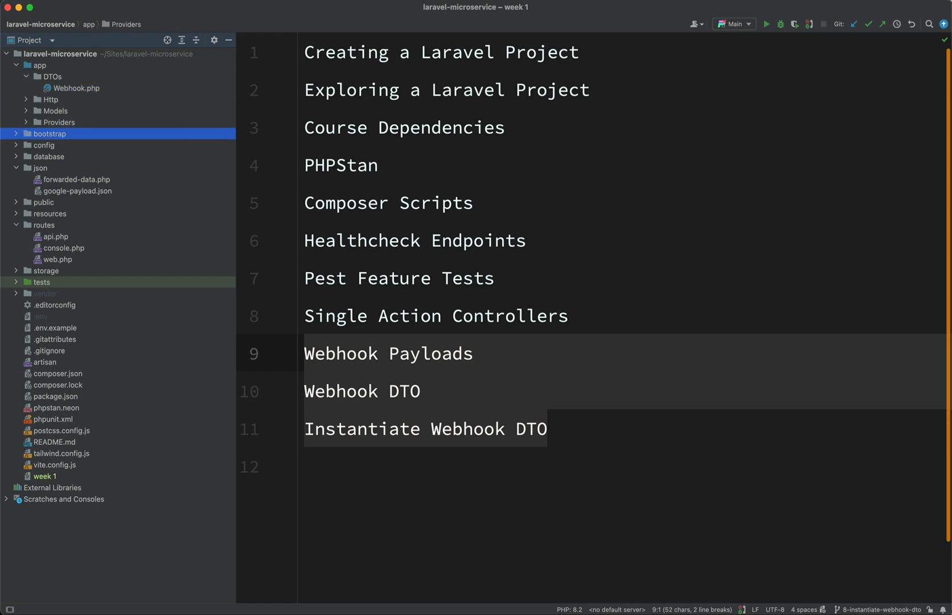
Open json/google-payload.json from the Project tool window.
left_click(78, 190)
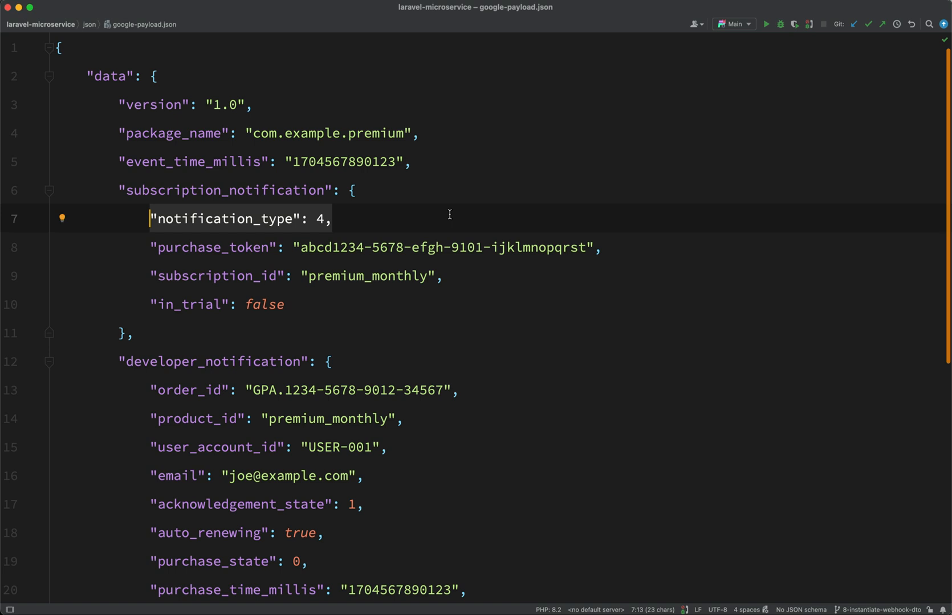
mouse_move(243, 129)
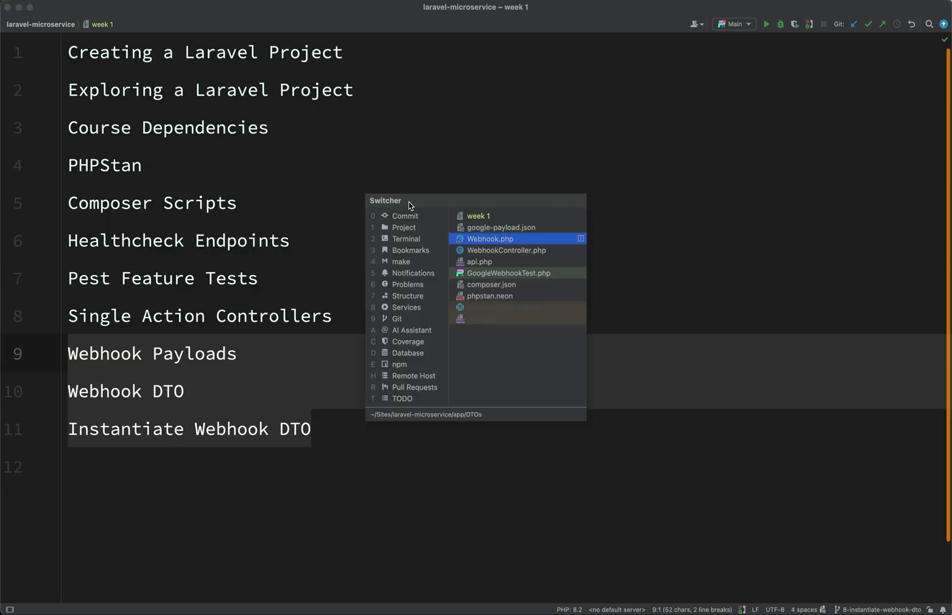
Switch to Webhook.php showing the platform and payload constructor properties.
left_click(488, 238)
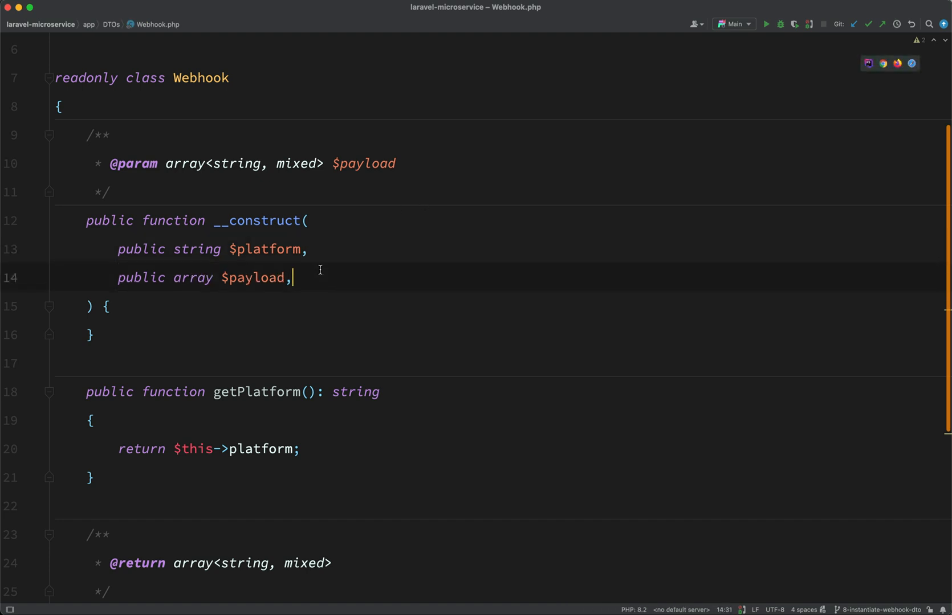
Review WebhookController's X-Webhook-Source header and new Webhook($platform, $payload) line.
double_click(201, 219)
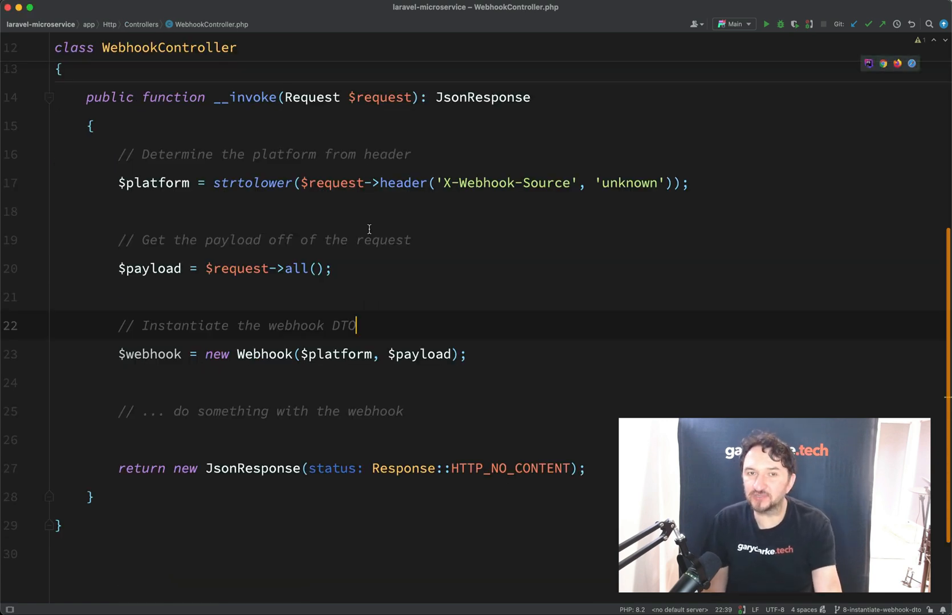
mouse_move(456, 159)
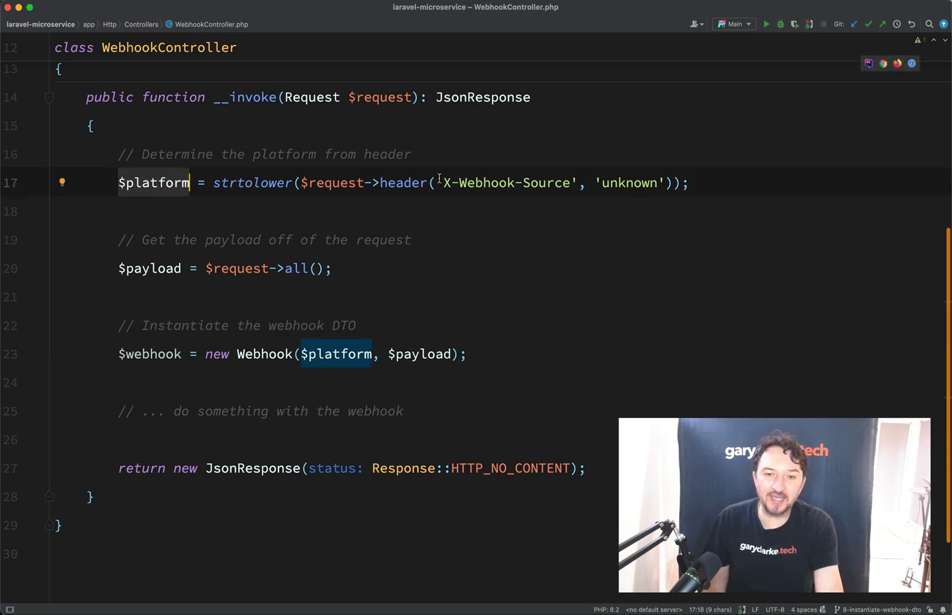
left_click(445, 183)
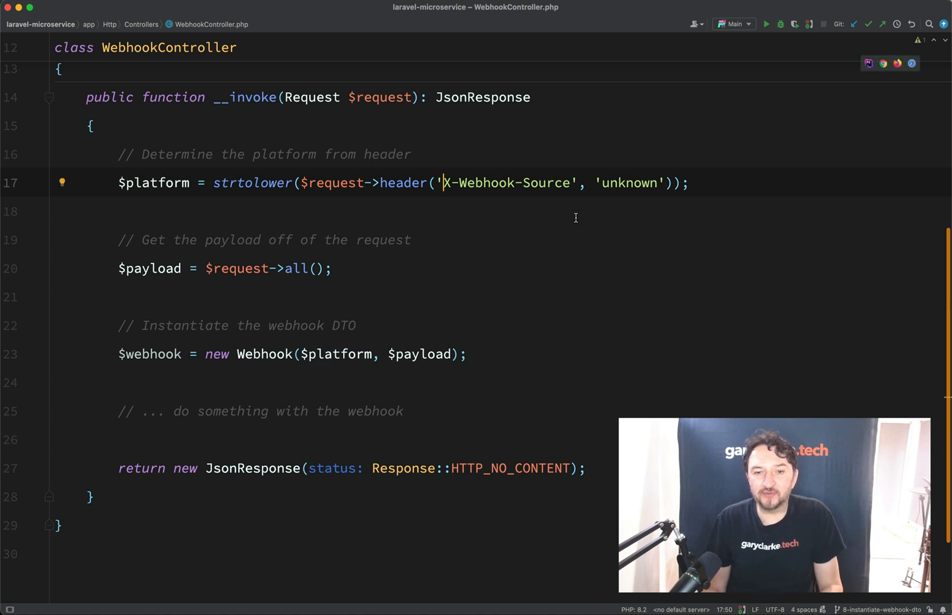
double_click(506, 184)
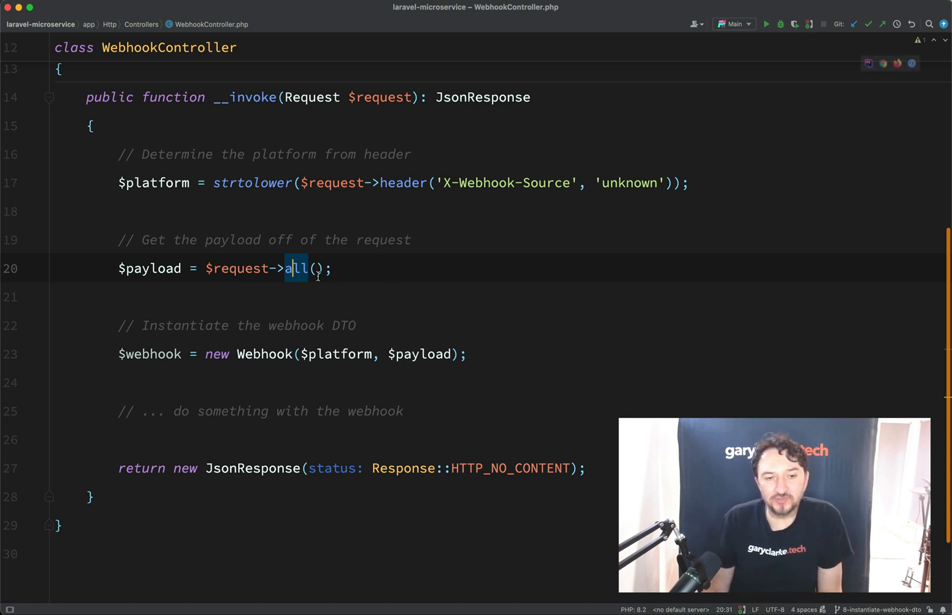
double_click(149, 269)
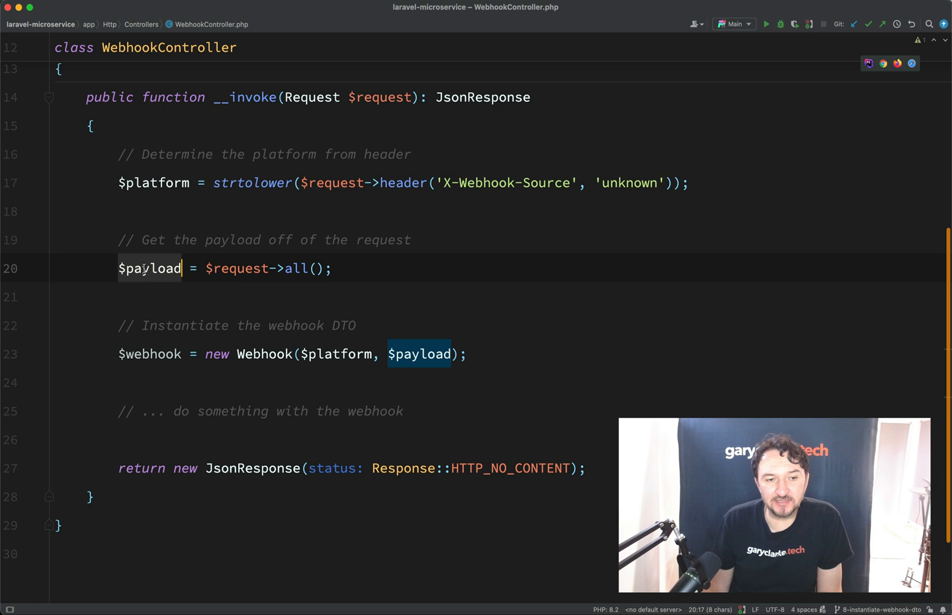